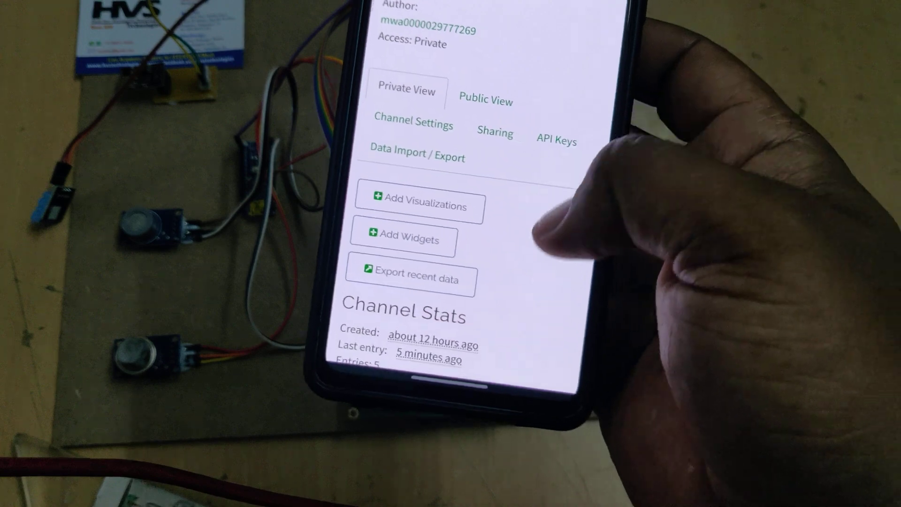
Step: Scroll through the channel's field charts and reach the Data Import / Export page
scroll(down, 3)
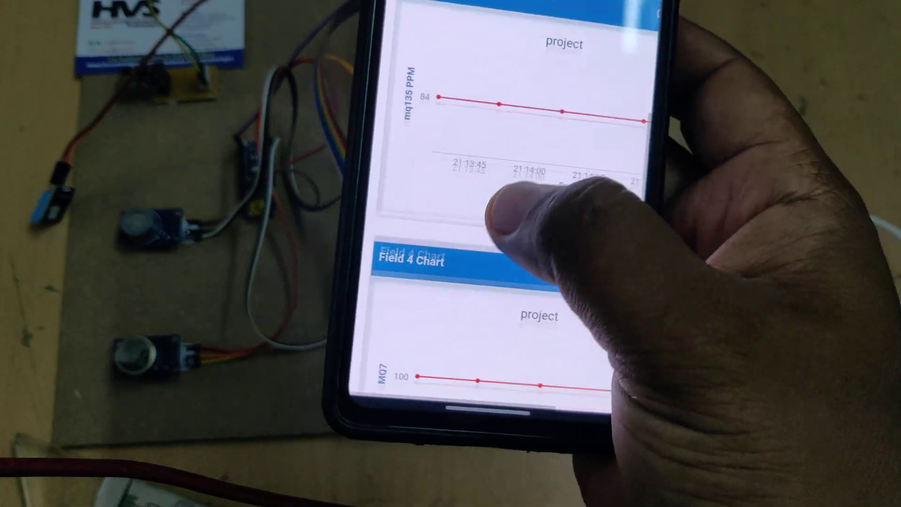
scroll(up, 3)
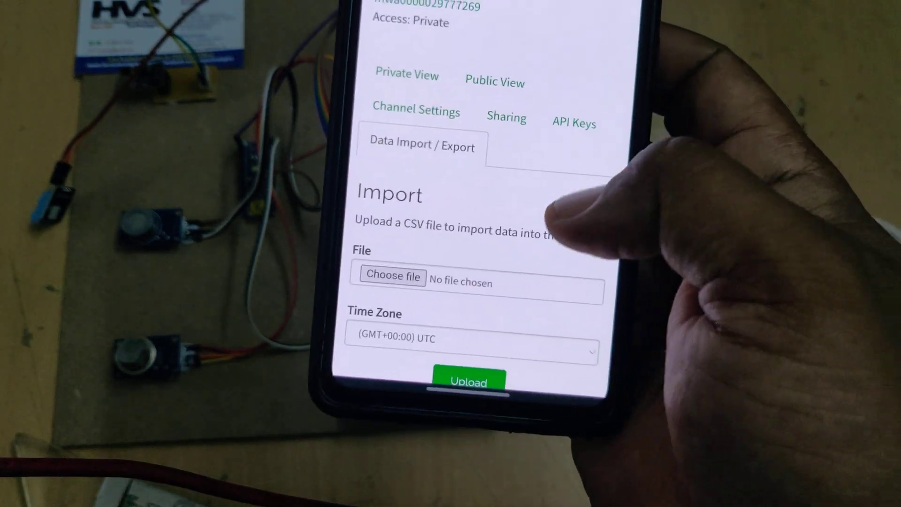
Step: Export the channel's recent data and view the CSV rows reading 31, 84 and 100
scroll(down, 3)
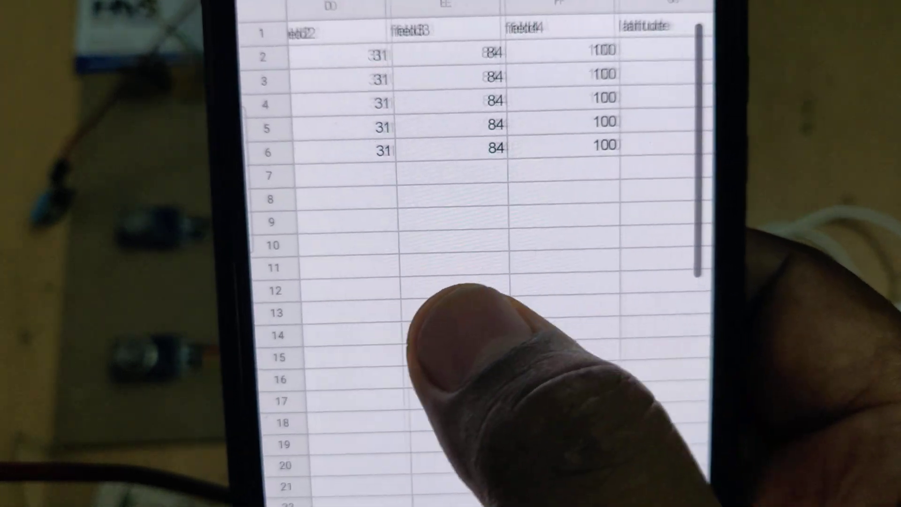
Step: Return to Channel Settings showing fields 3 and 4 named mq135 PPM and MQ7
scroll(down, 3)
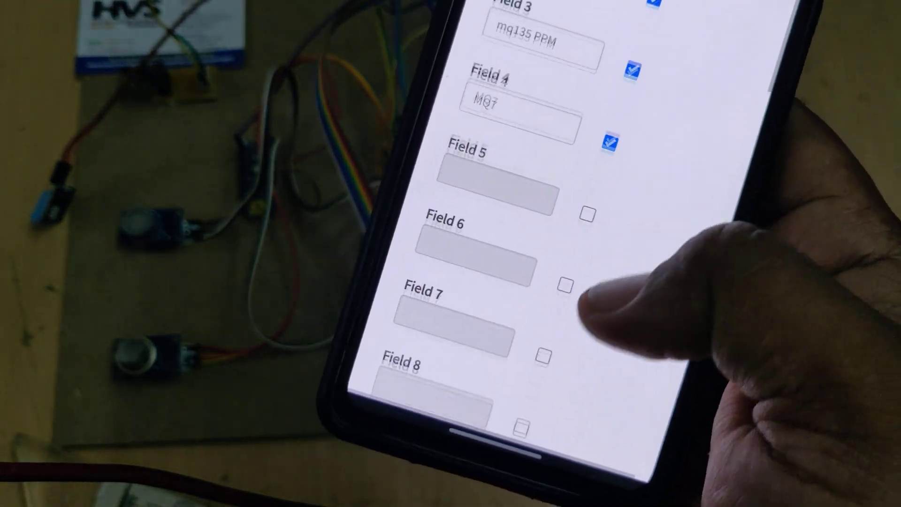
Step: Clear the channel's stored readings so its stats report zero entries
scroll(down, 3)
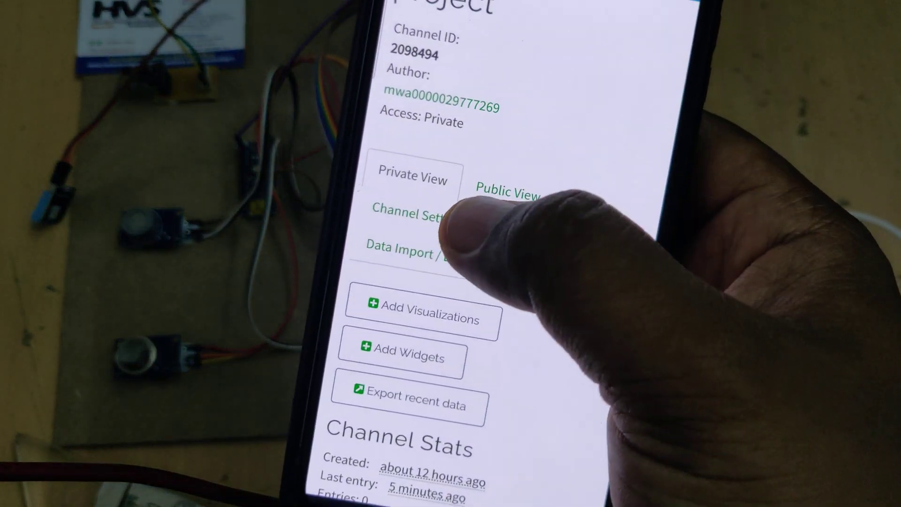
scroll(down, 3)
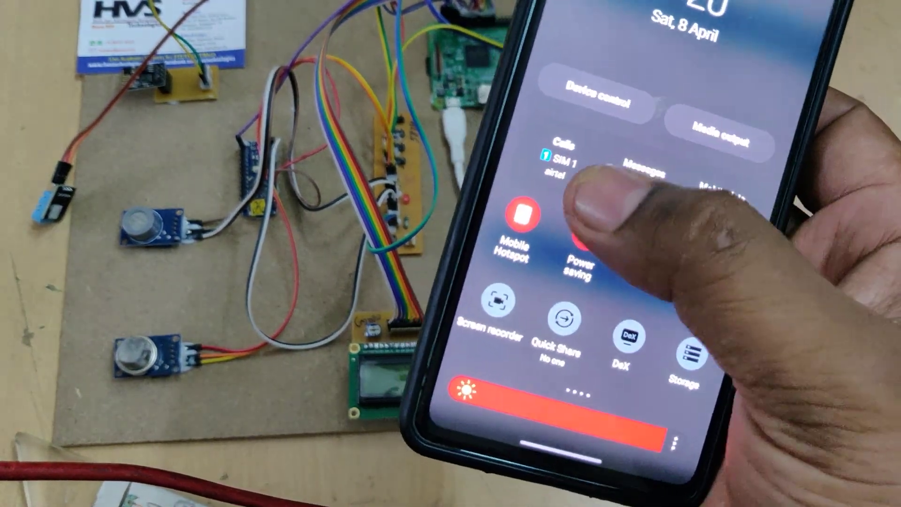
click(516, 230)
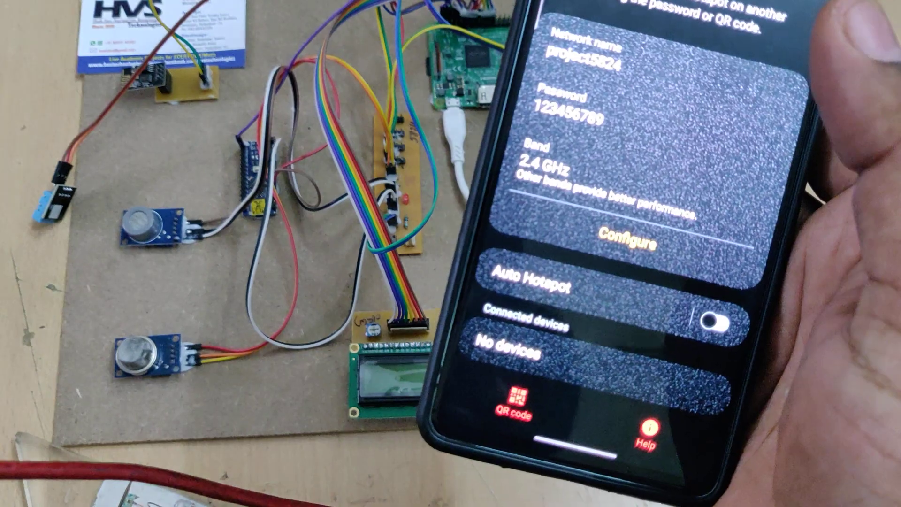